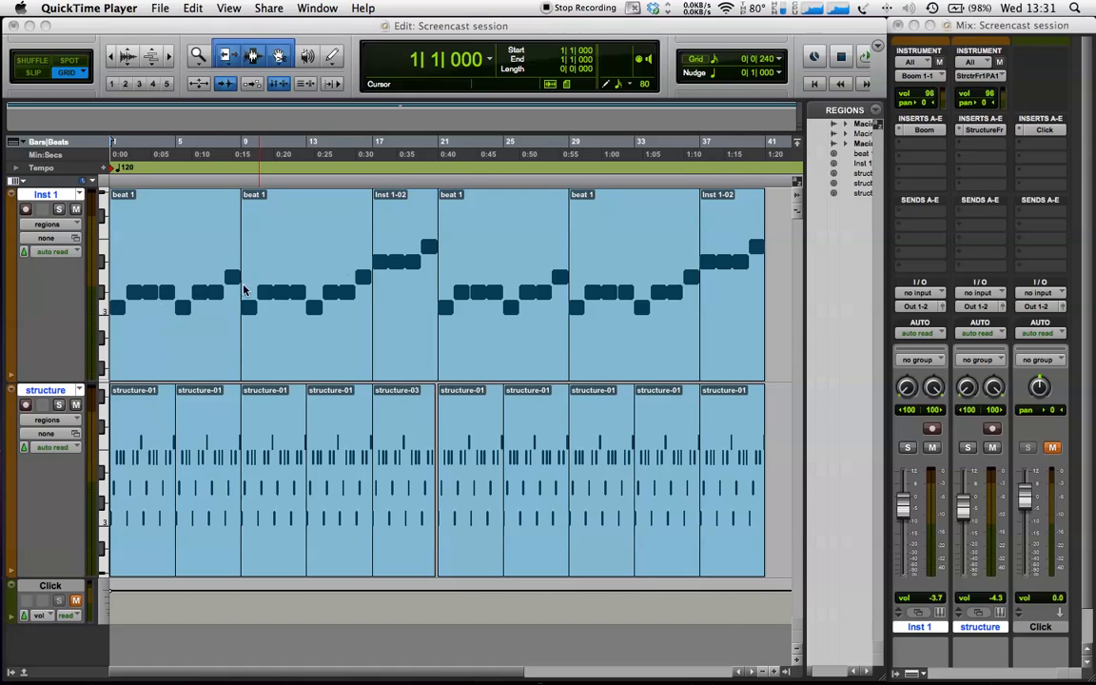
mouse_move(137, 466)
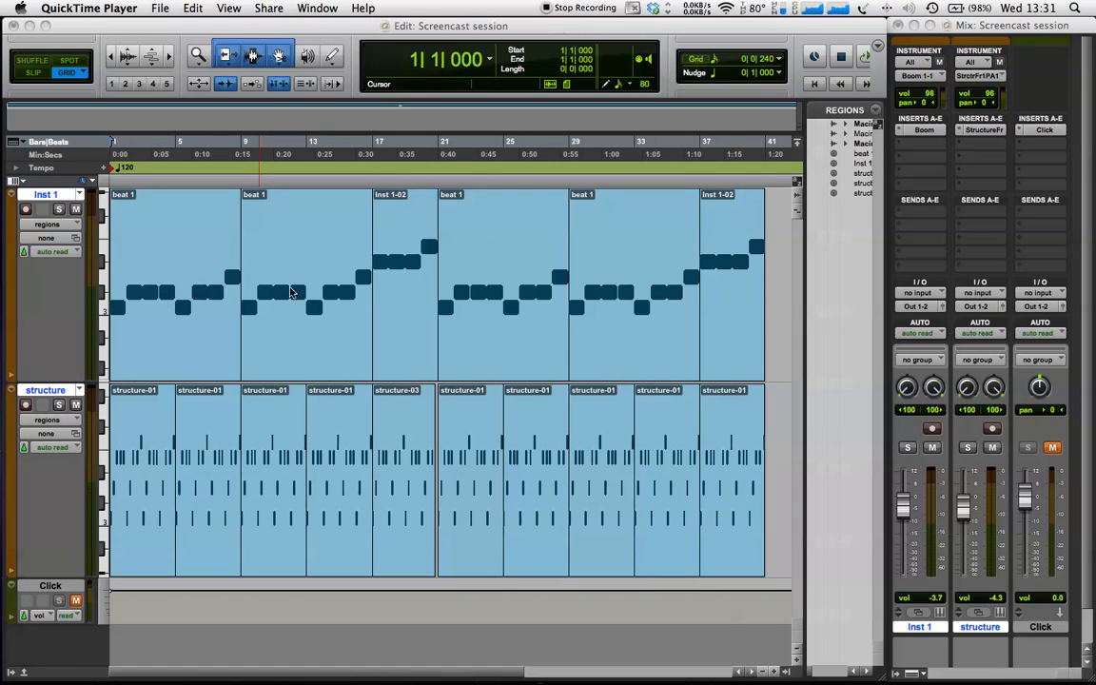
mouse_move(202, 270)
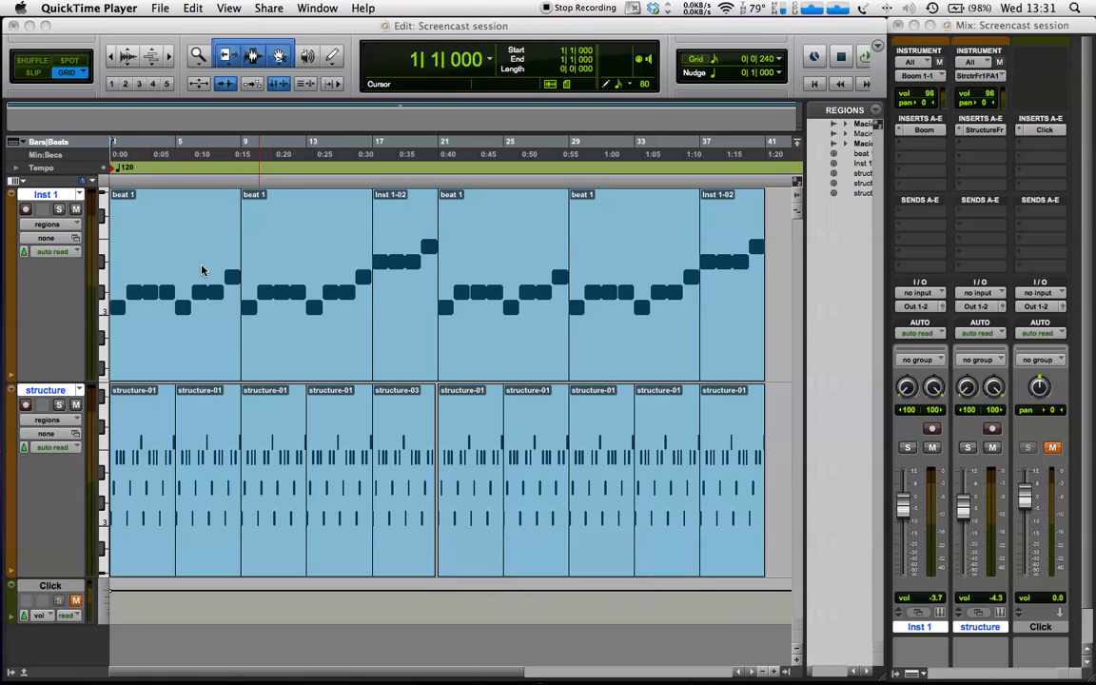
mouse_move(129, 316)
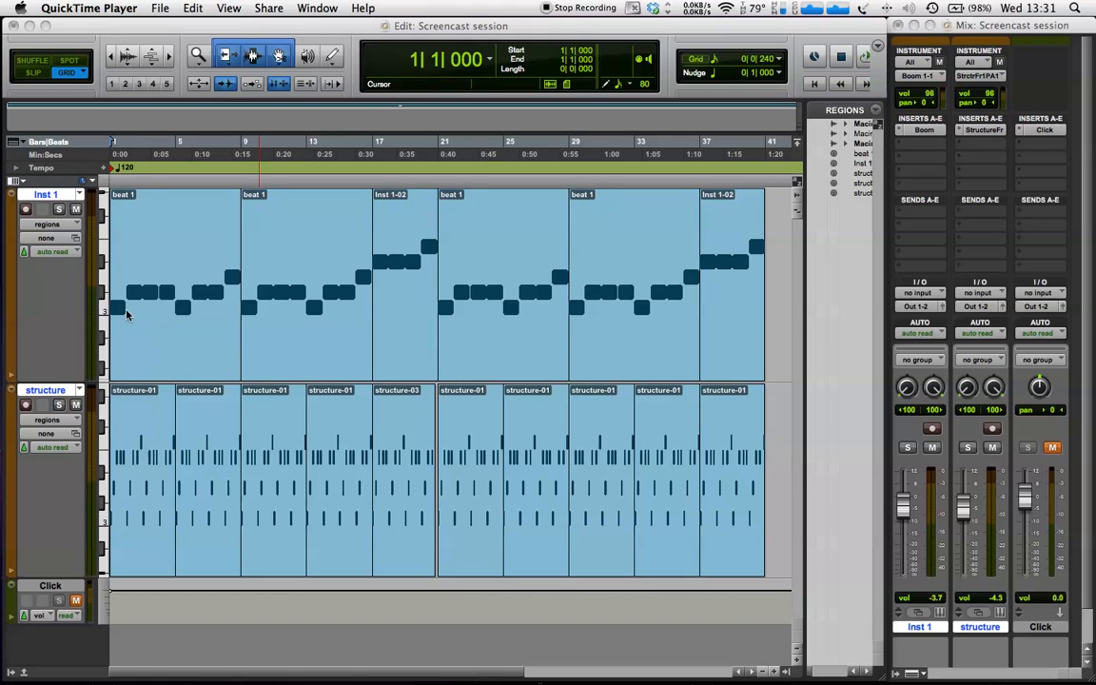
mouse_move(271, 320)
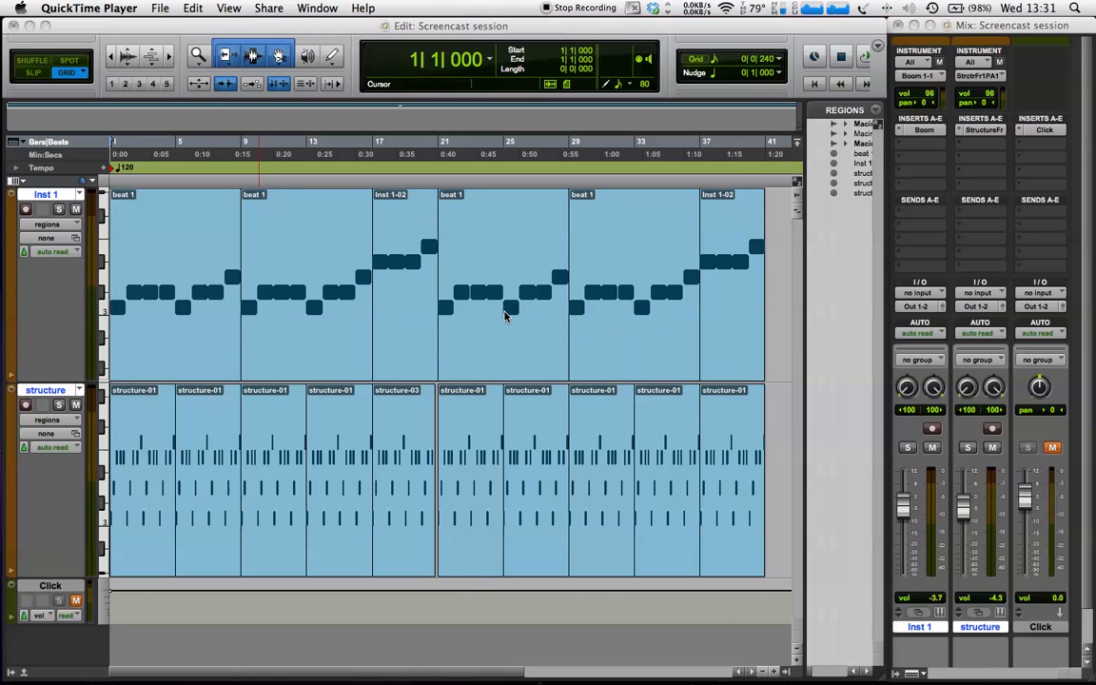
mouse_move(121, 180)
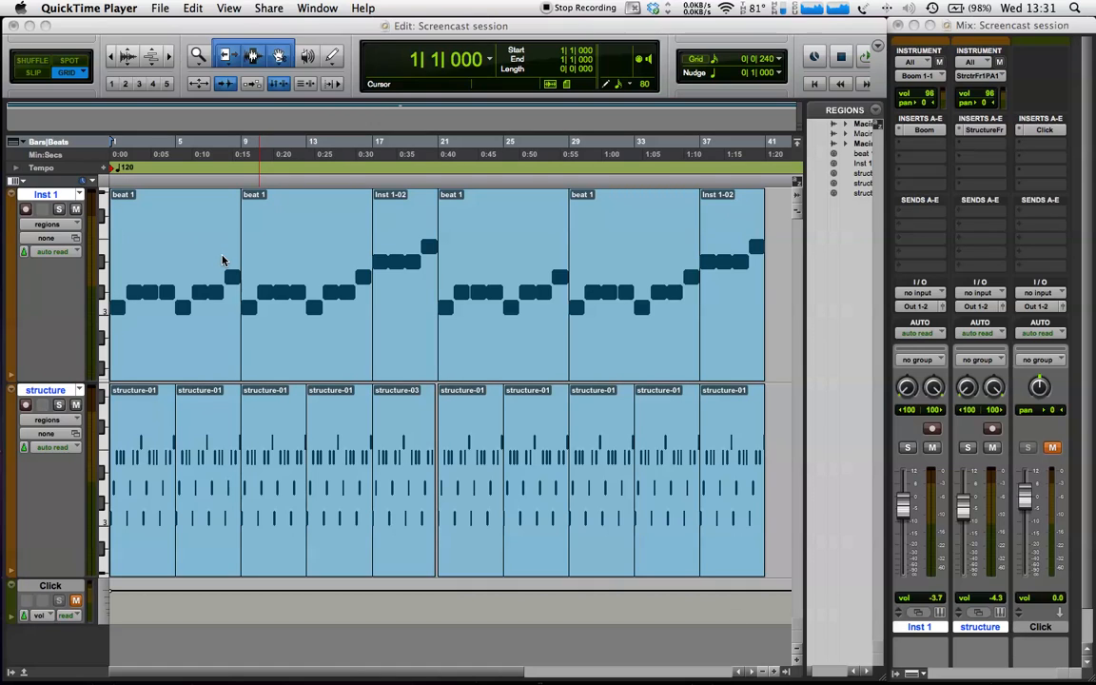
Step: Zoom the timeline out until the arrangement and the empty bars after it all show
key(cmd+[)
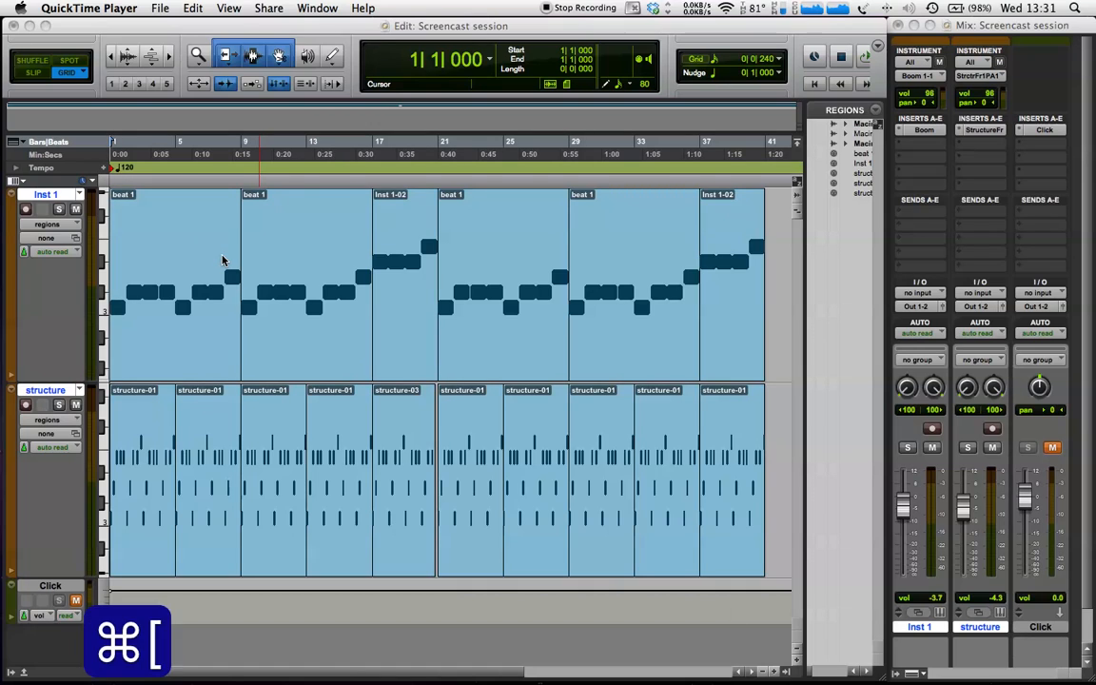
key(cmd+])
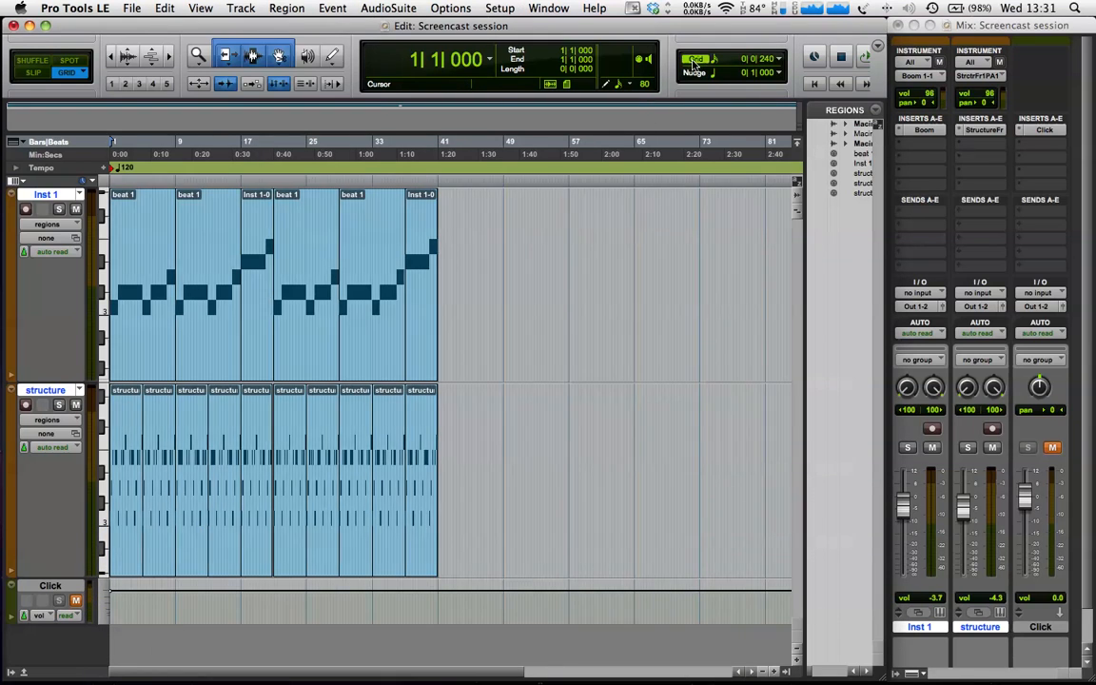
click(778, 59)
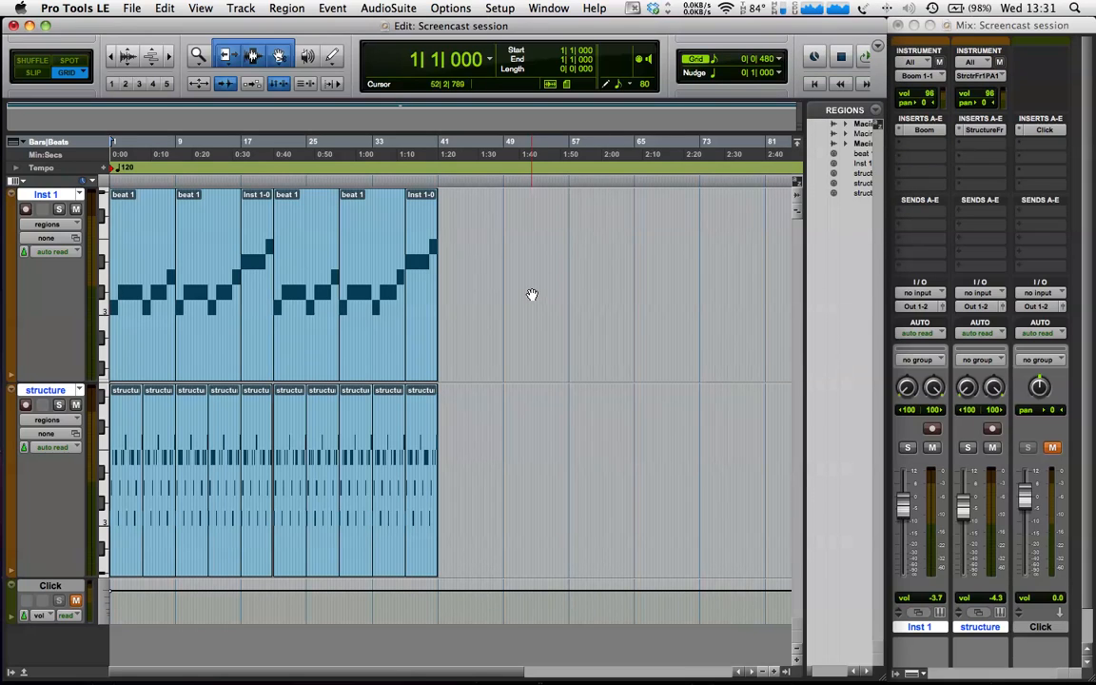
Step: Preview all vox.wav in Finder and drag it in as a new all vox track
key(cmd+tab)
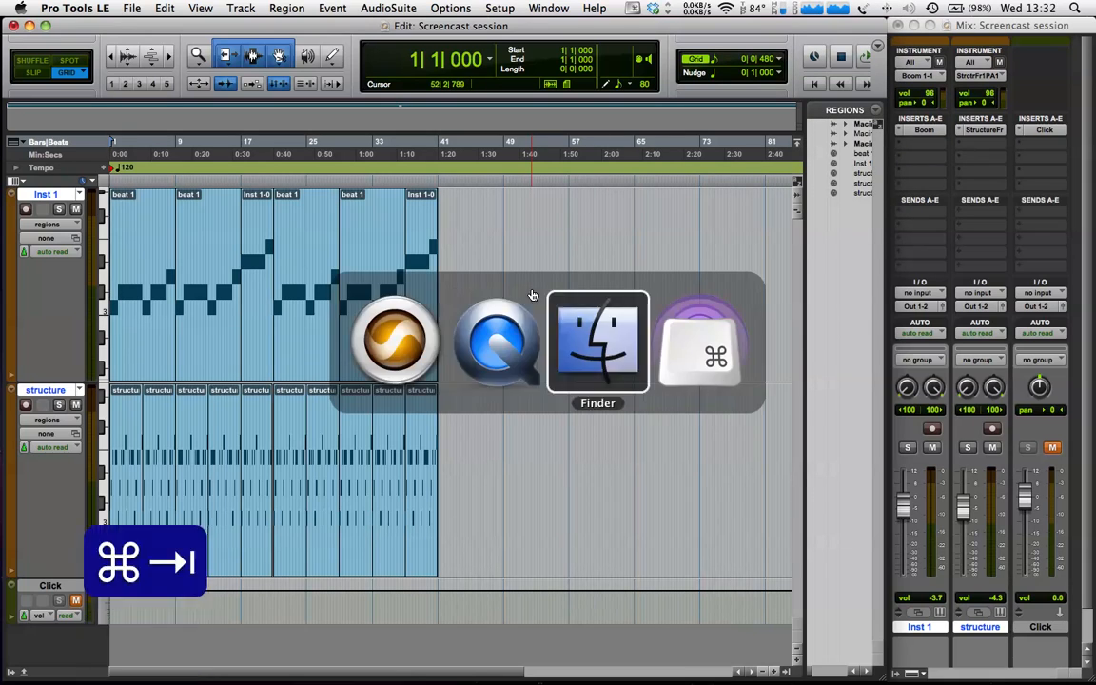
click(598, 343)
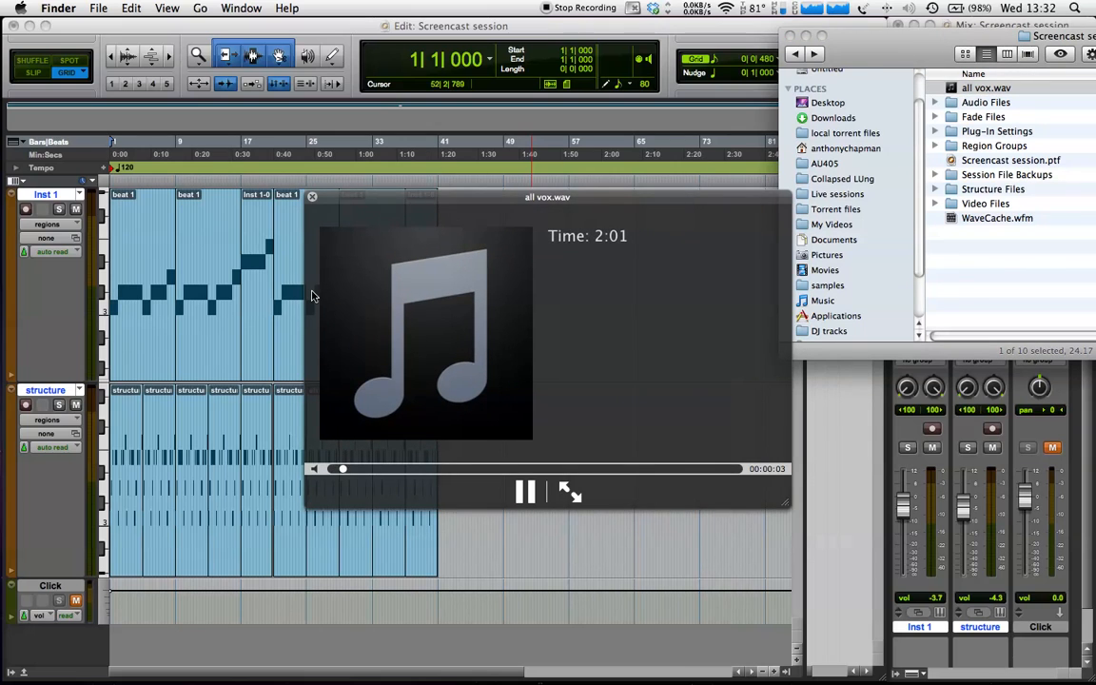
click(312, 196)
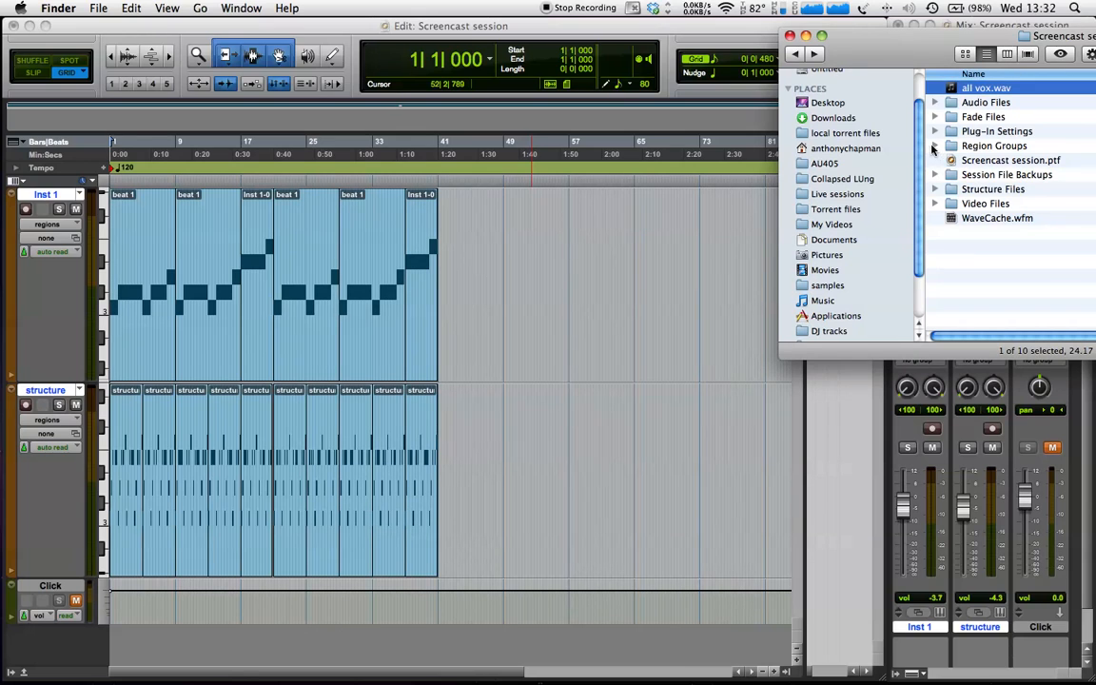
click(986, 103)
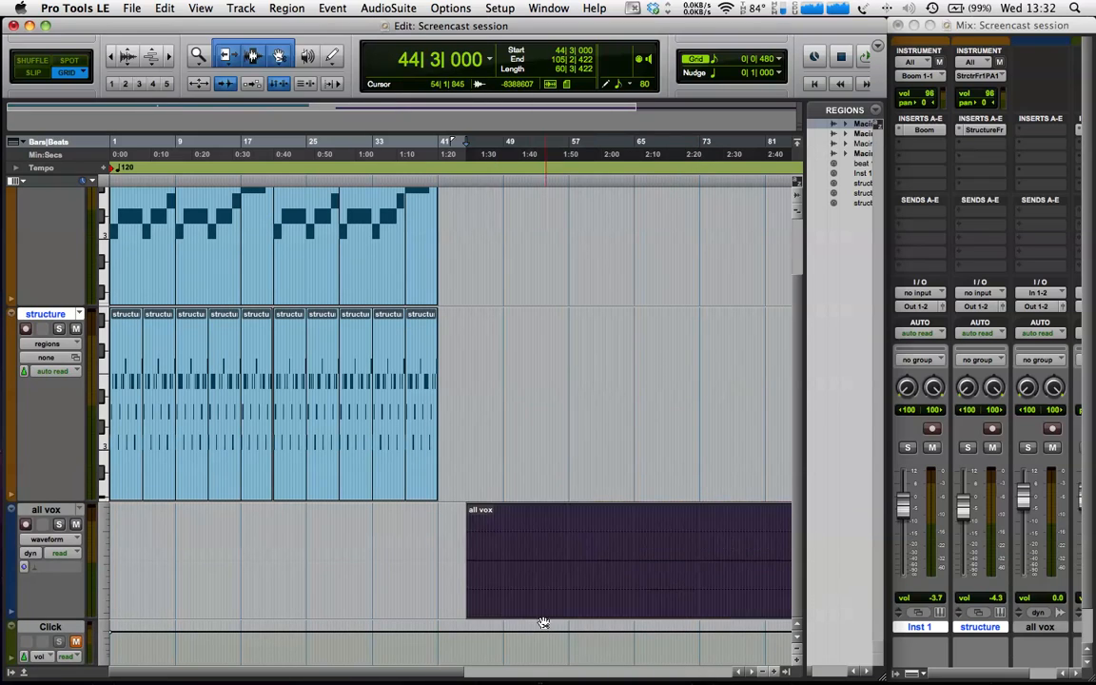
Step: Show only the all vox track at large height and magnify the start of its waveform
click(48, 551)
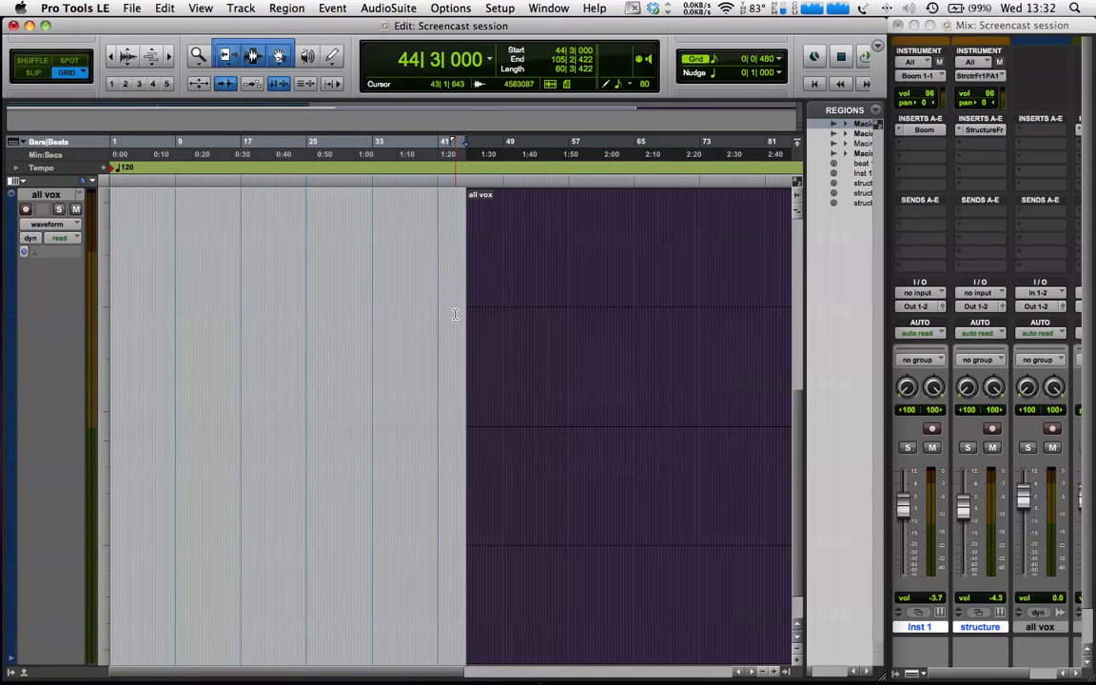
key(cmd+])
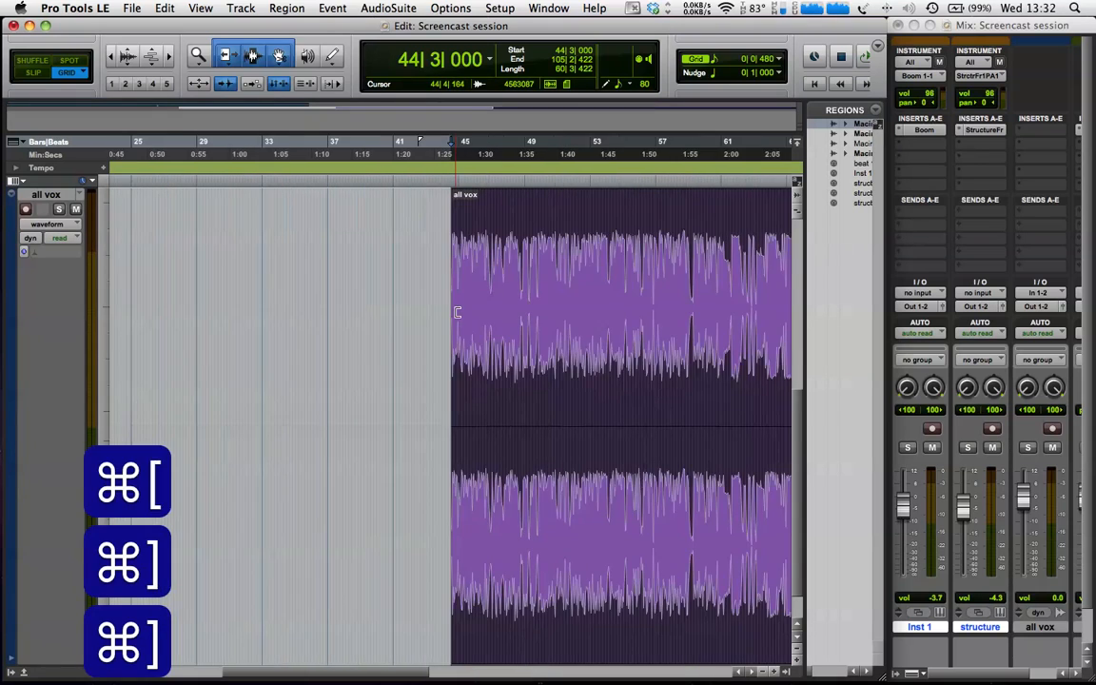
key(cmd+])
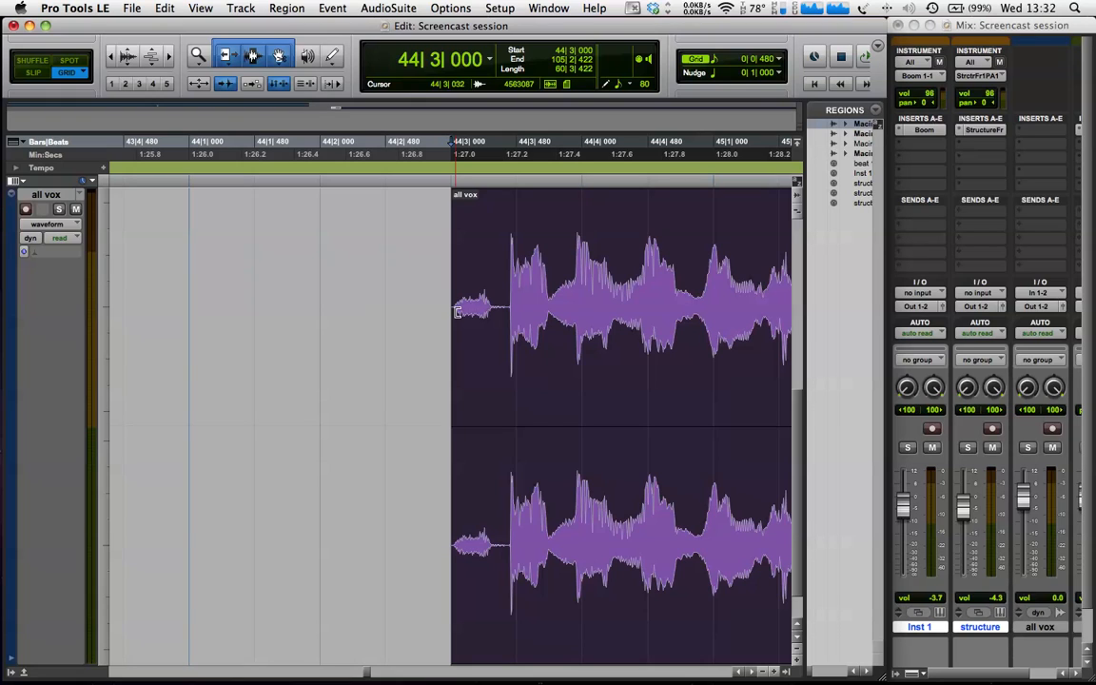
Step: Scroll to the all vox region's start and select the whole region with the Grabber
drag(1025, 495, 1026, 499)
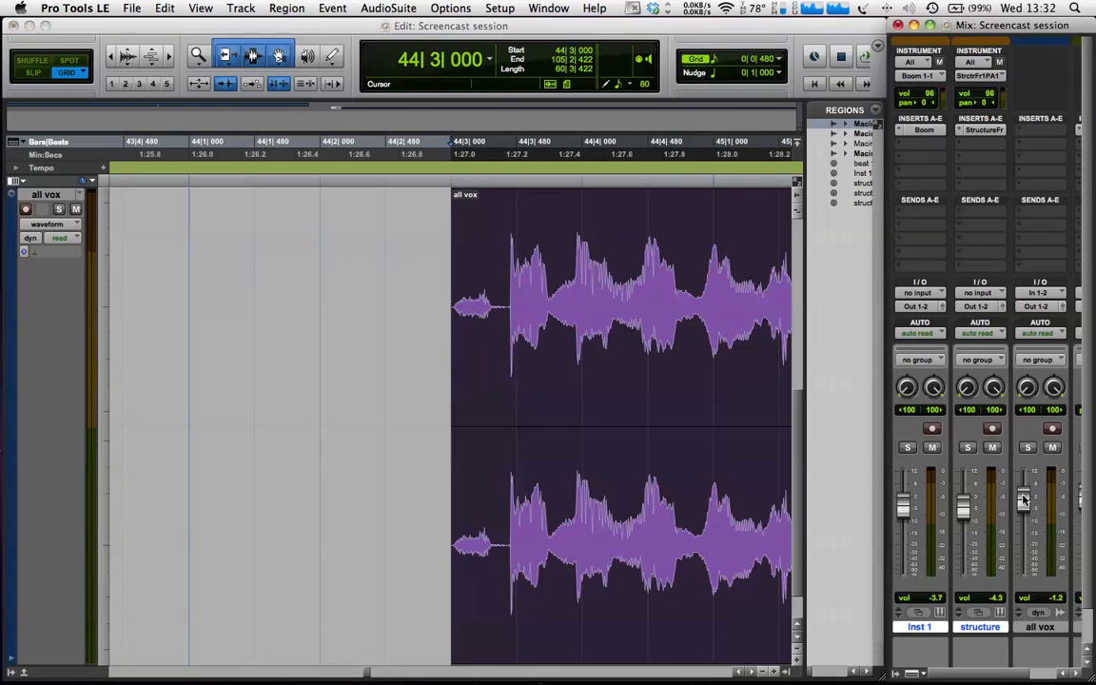
drag(1026, 498, 1032, 510)
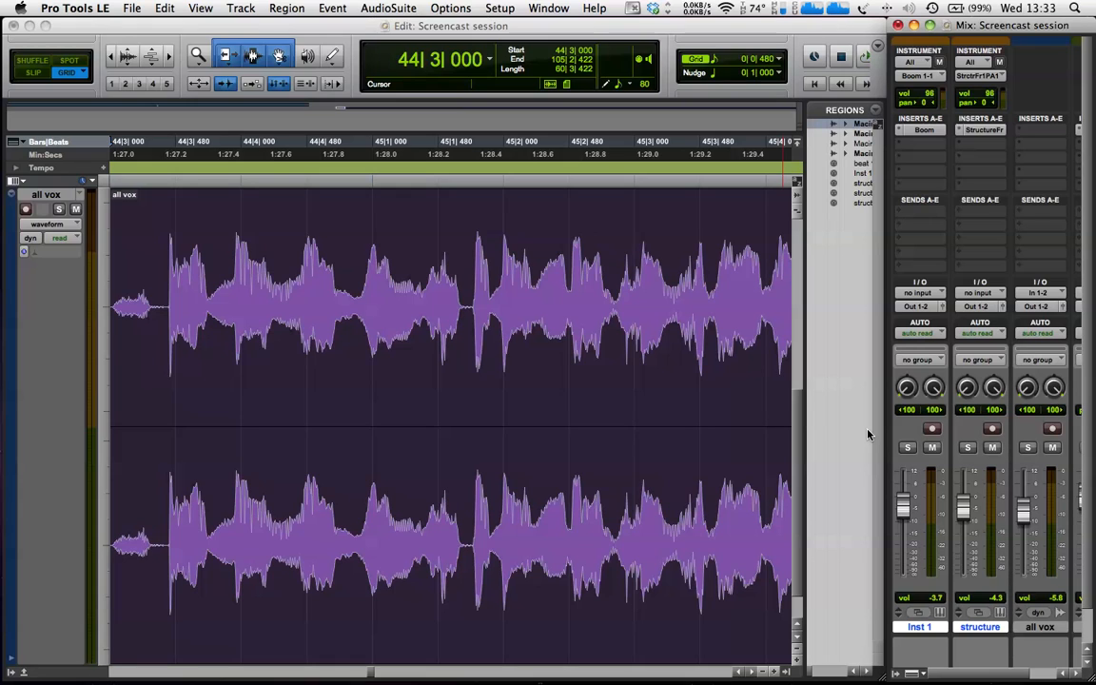
key(space)
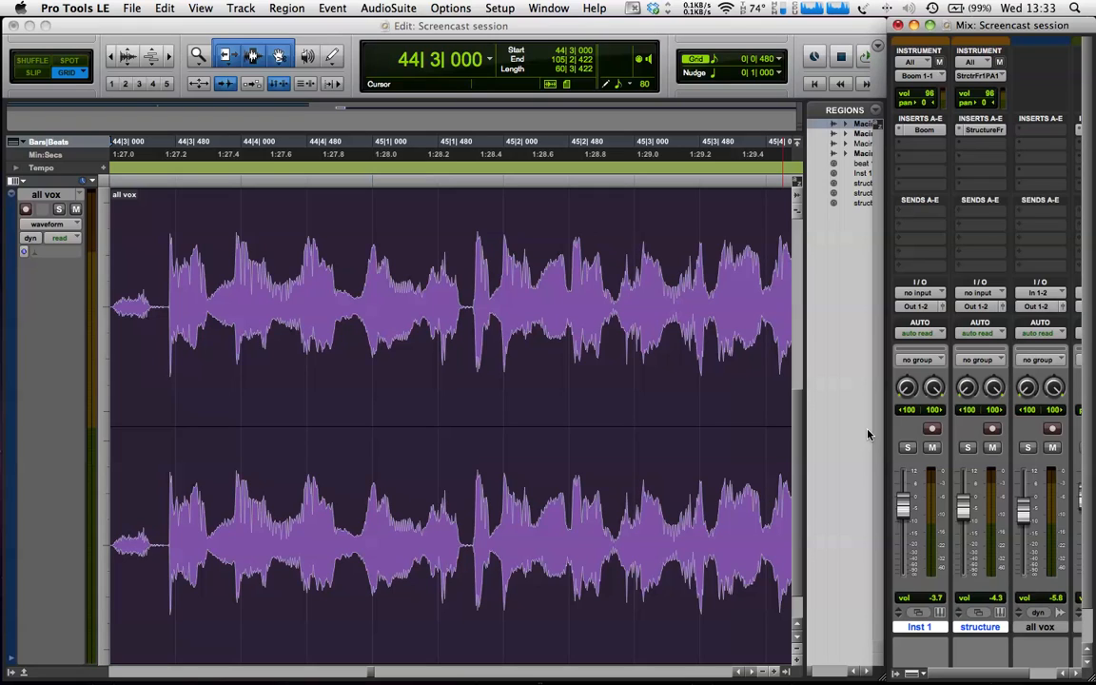
mouse_move(879, 415)
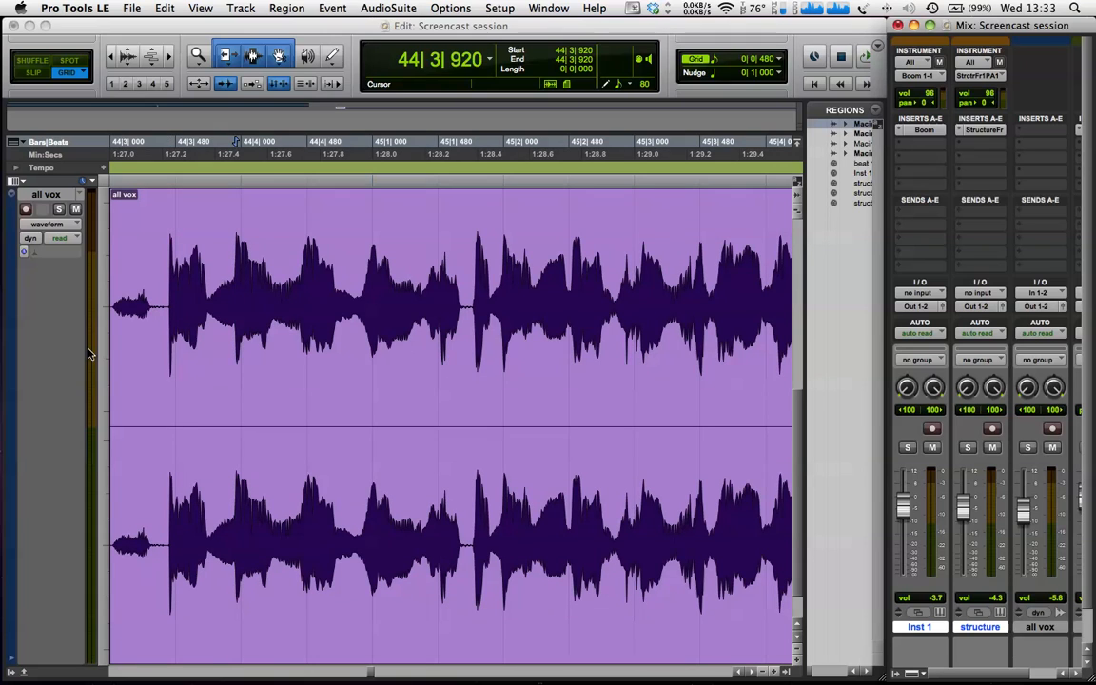
Step: Set the insertion point at the vocal's first strong transient, near bar 44 beat 4
key(space)
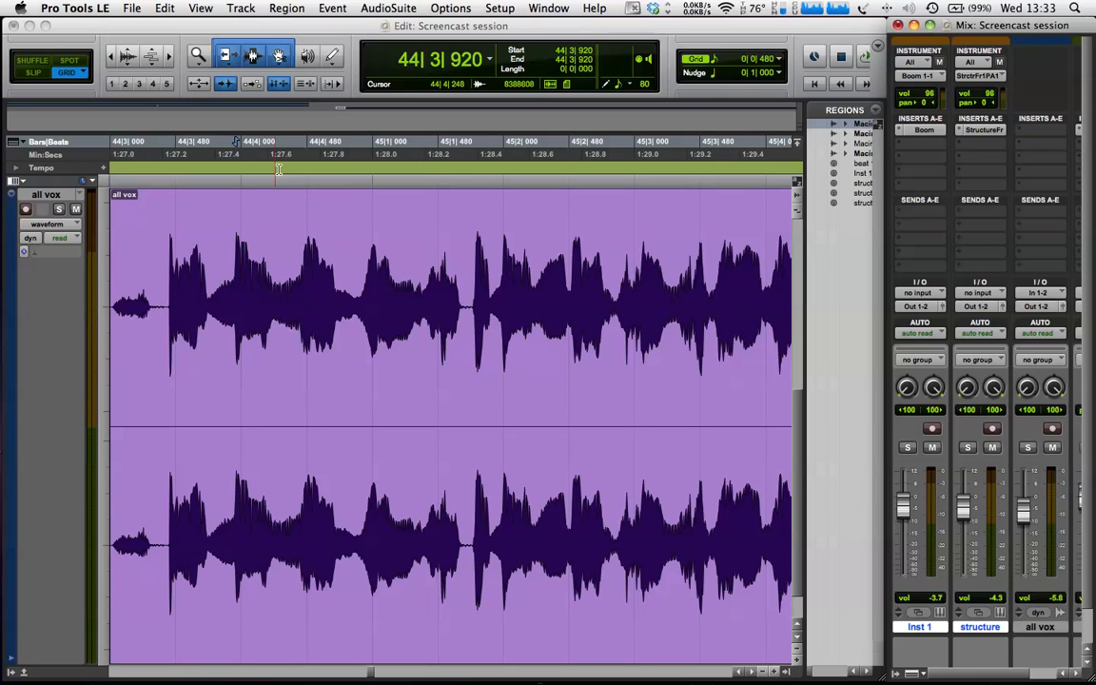
click(287, 7)
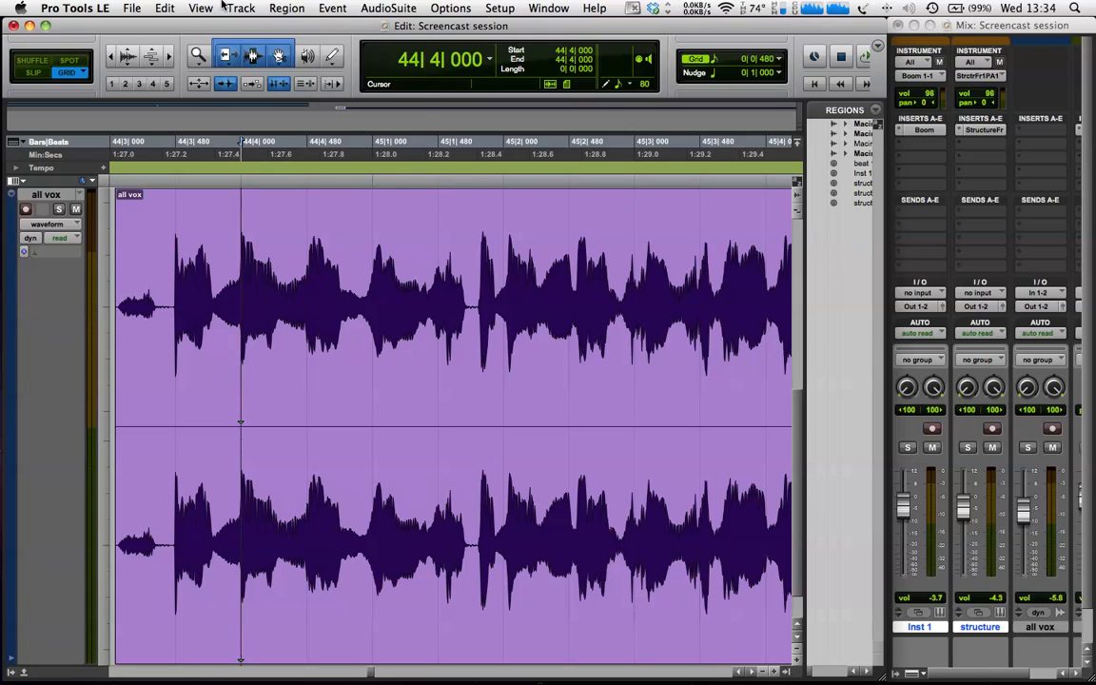
Step: Add a bar|beat marker making that first downbeat bar 1 in 4/4
click(331, 8)
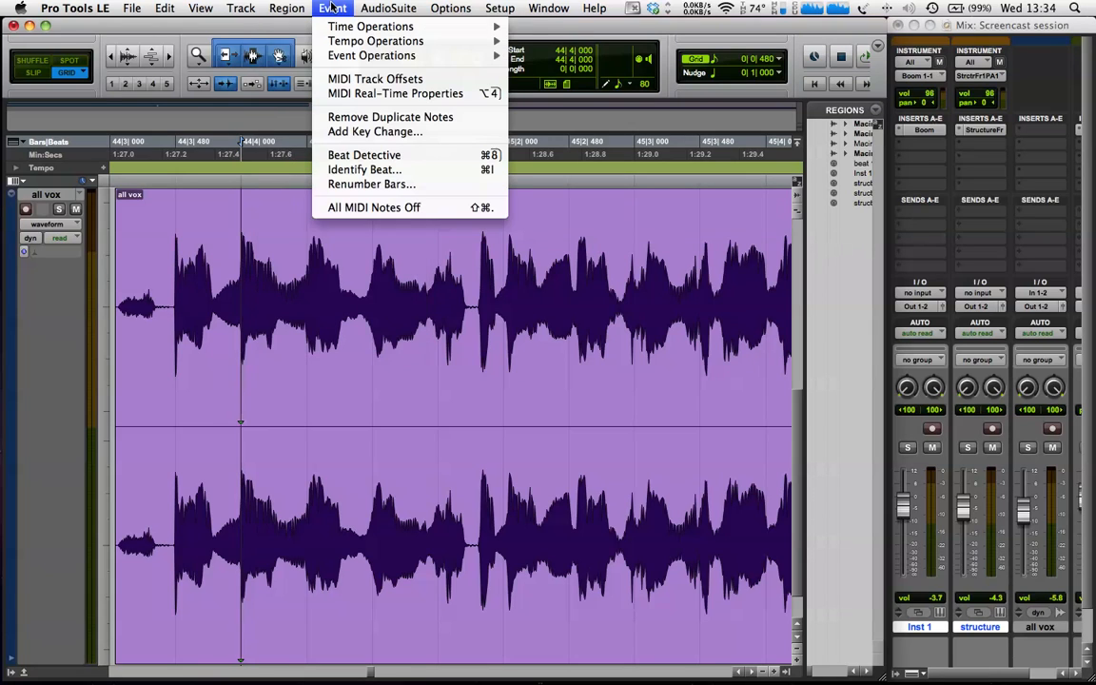
mouse_move(364, 170)
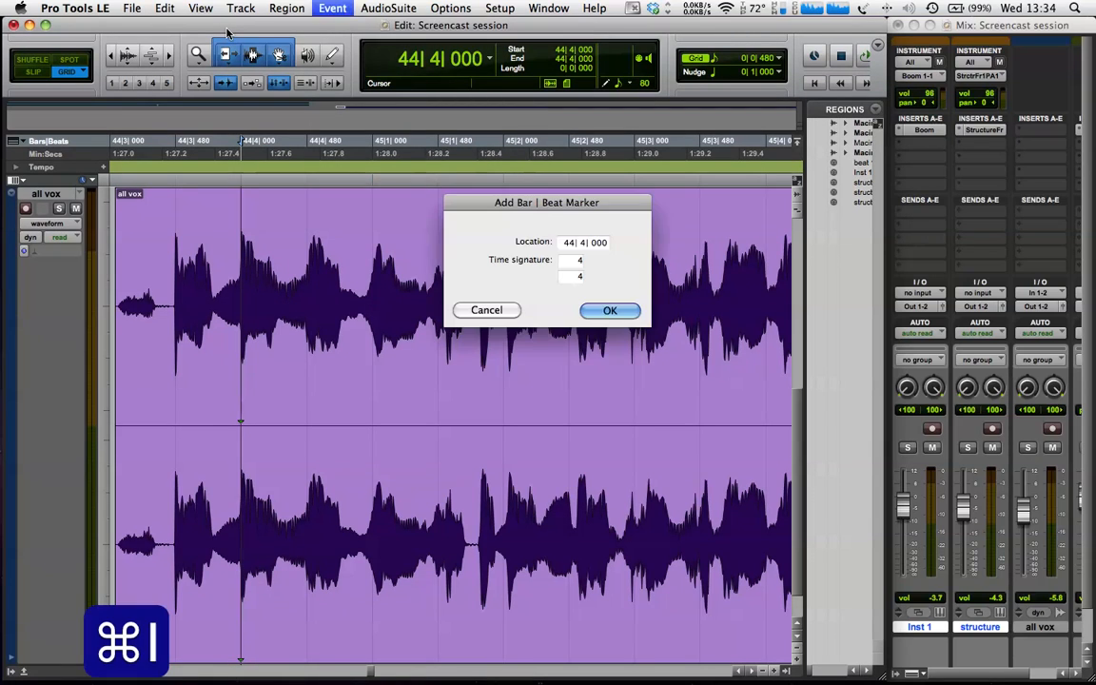
click(571, 242)
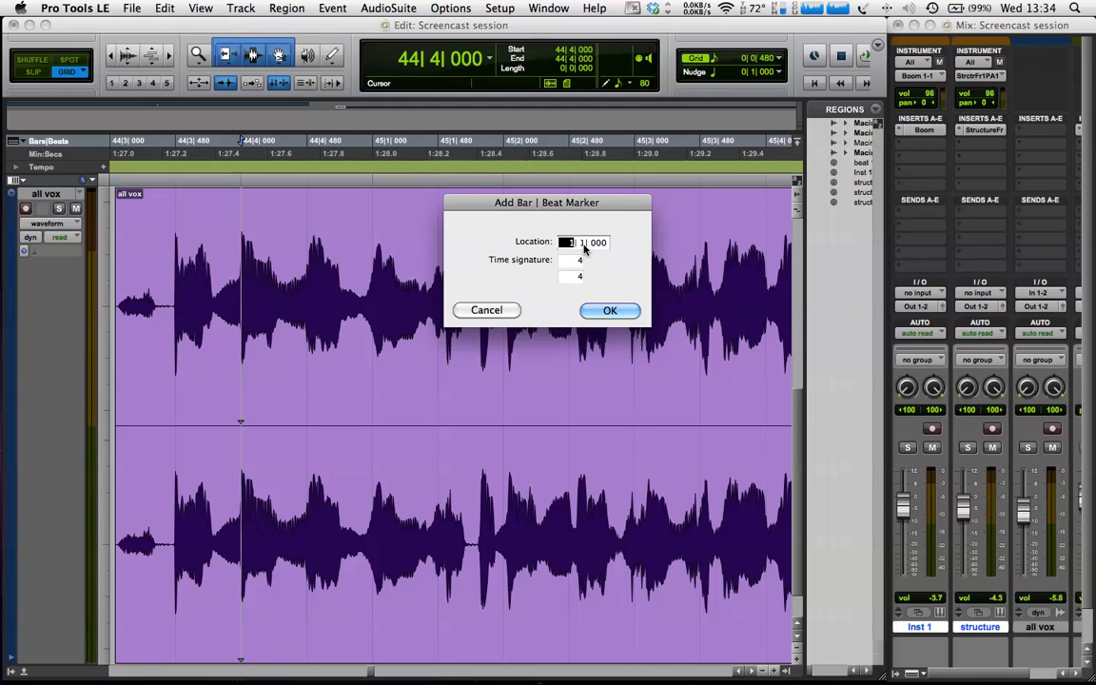
click(609, 311)
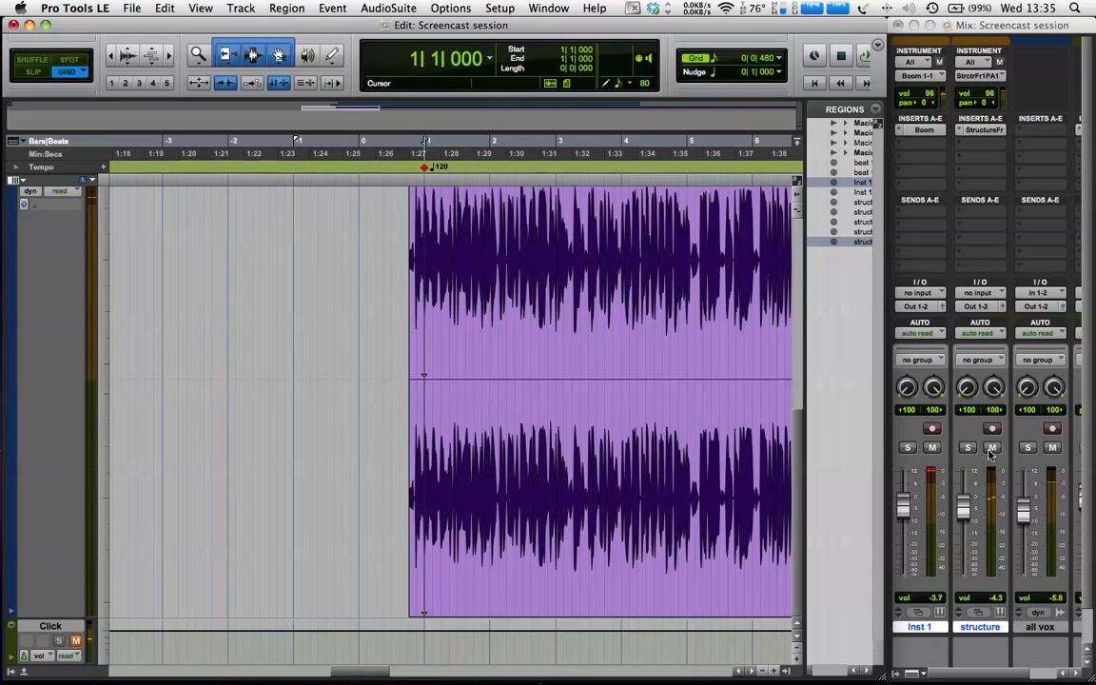
Step: Locate a later vocal downbeat precisely and start an Add Bar|Beat Marker there (Cmd+I)
click(994, 447)
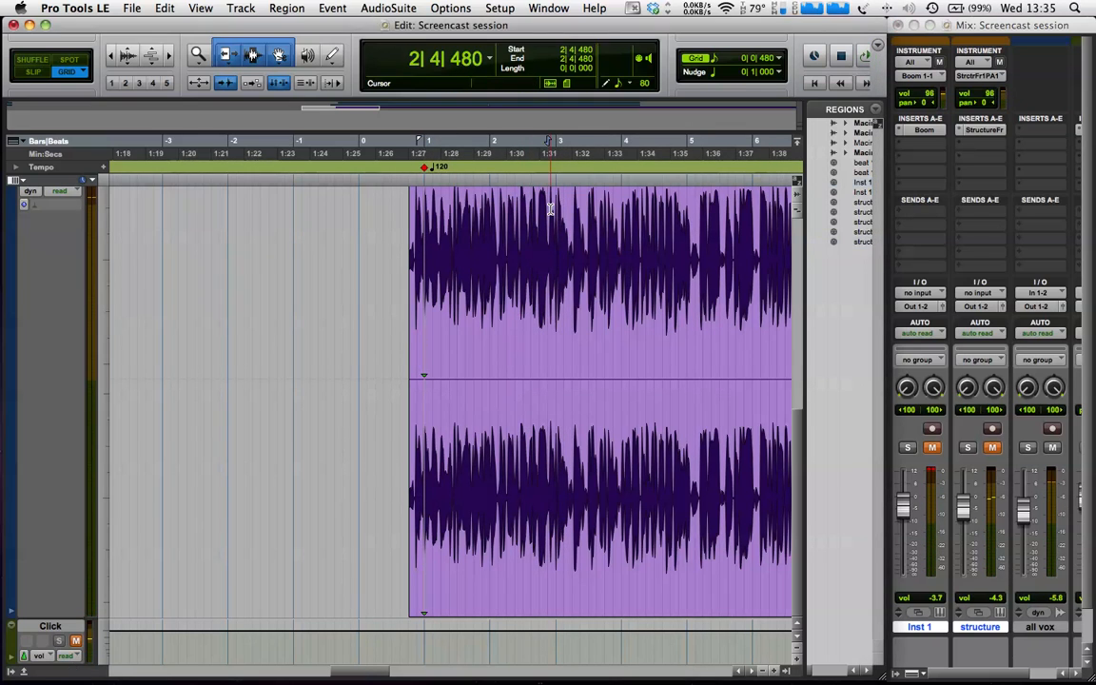
key(cmd+])
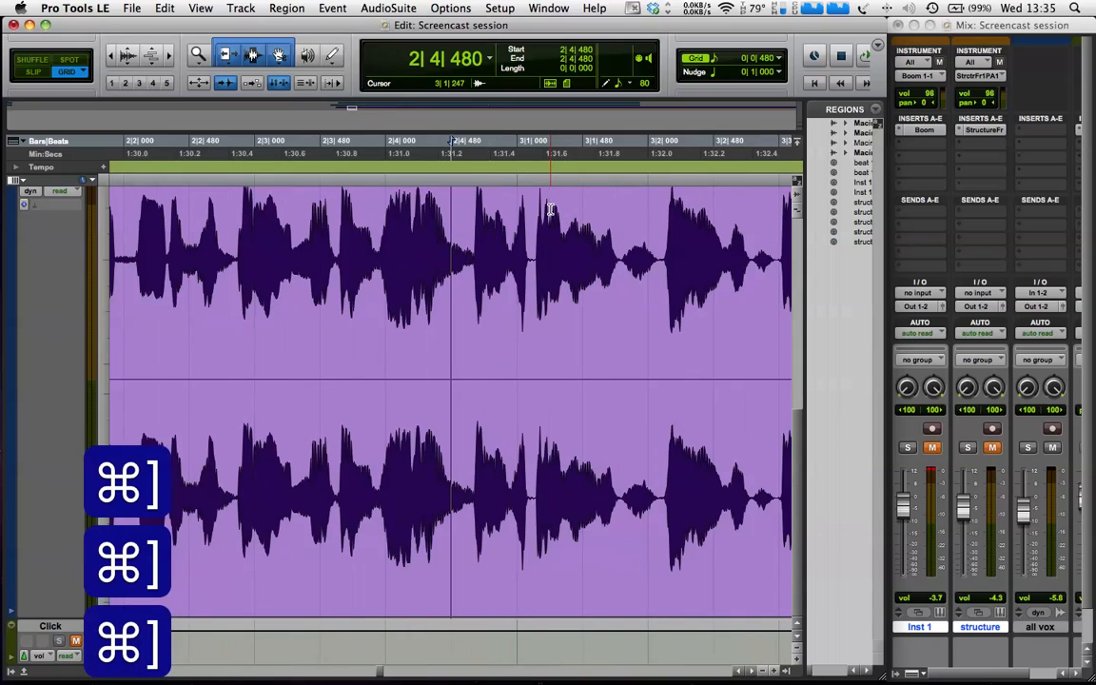
key(space)
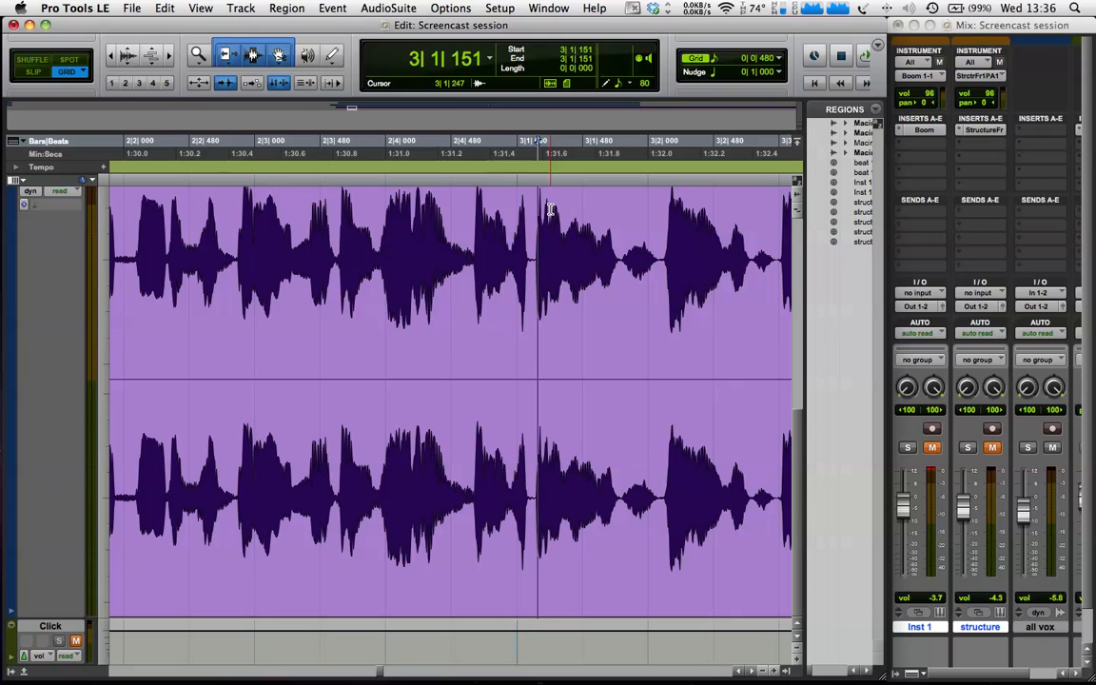
key(cmd+i)
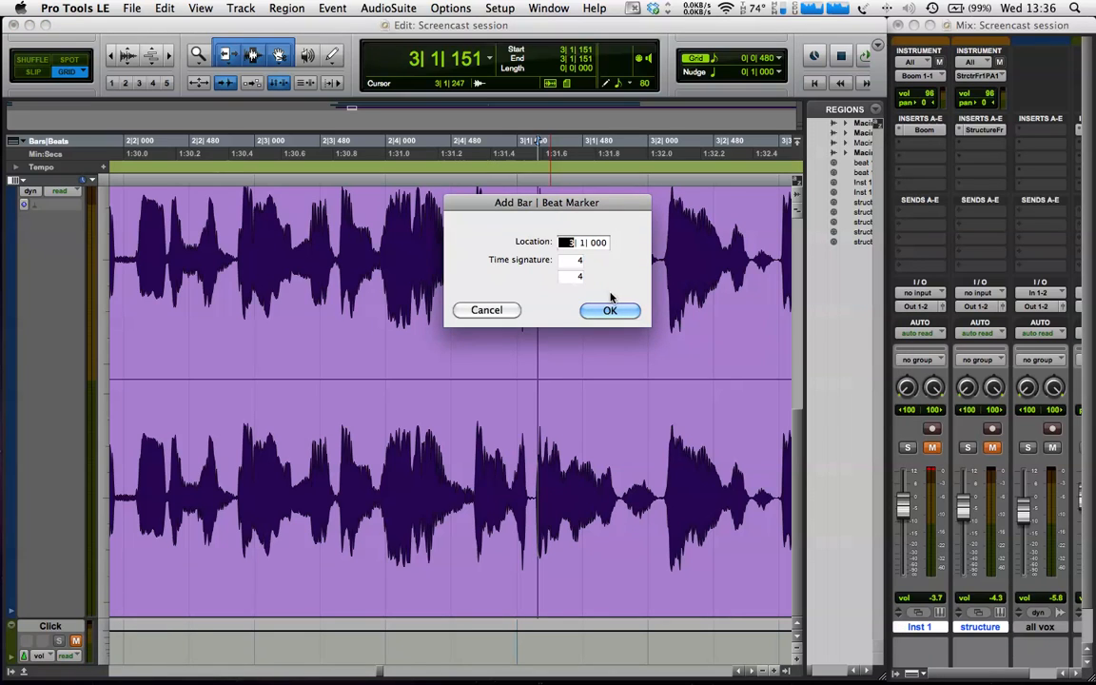
Step: Confirm the bar 3 marker so the tempo recalculates to about 117.7 BPM
click(609, 311)
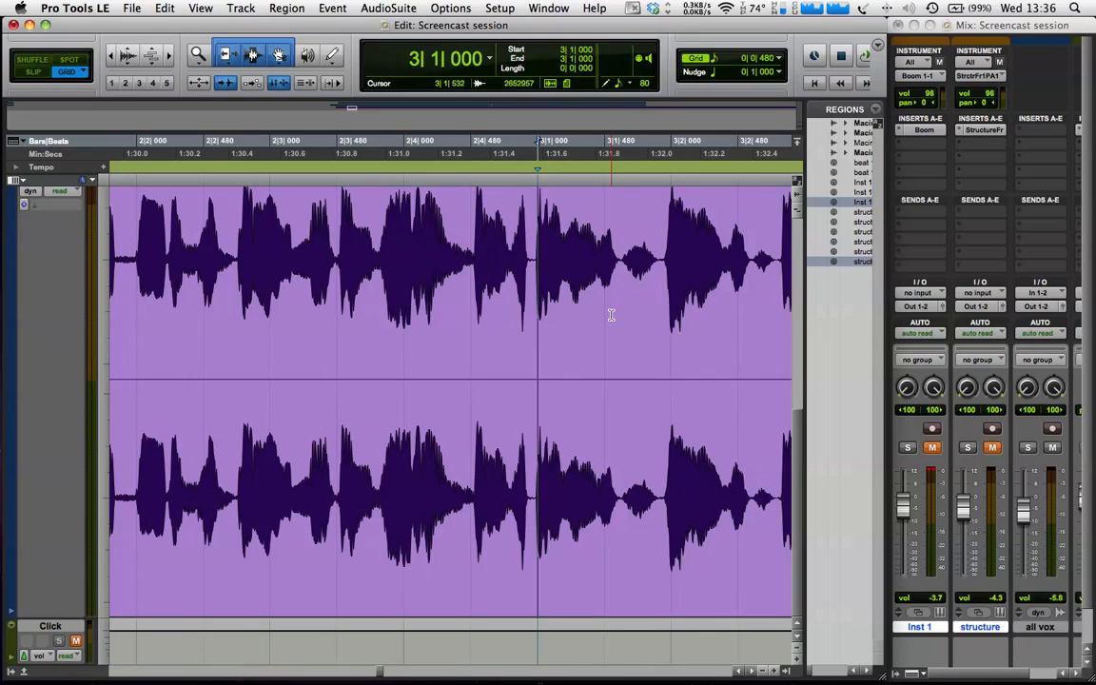
key(cmd+[)
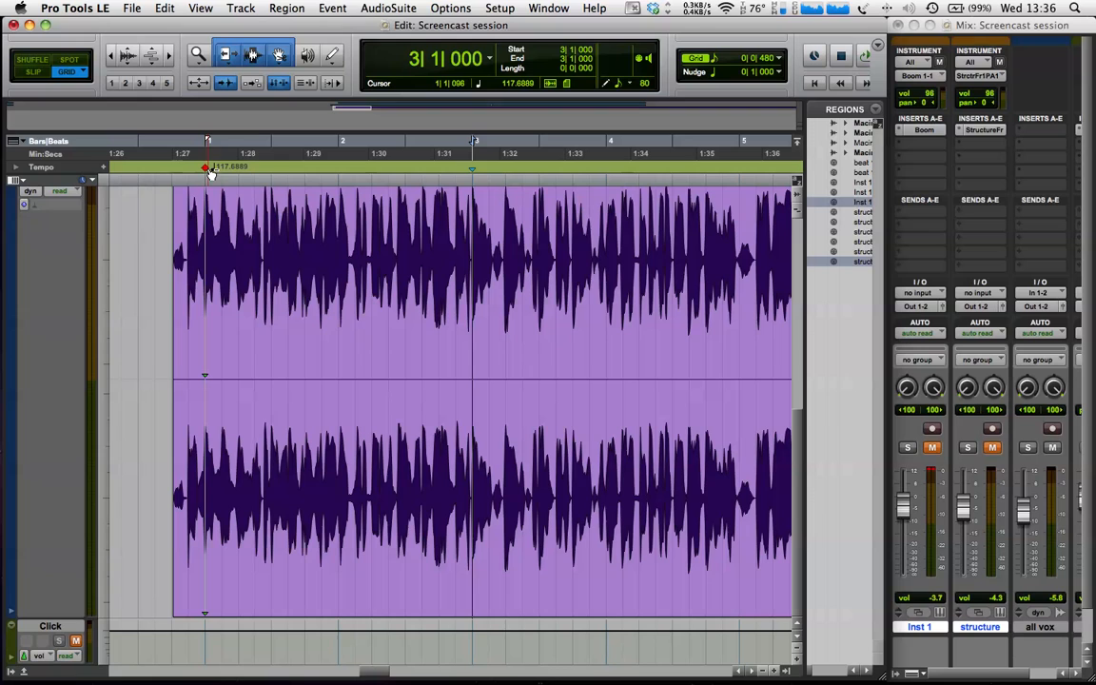
Step: Return to the session start and zoom out to show all three tracks
click(472, 167)
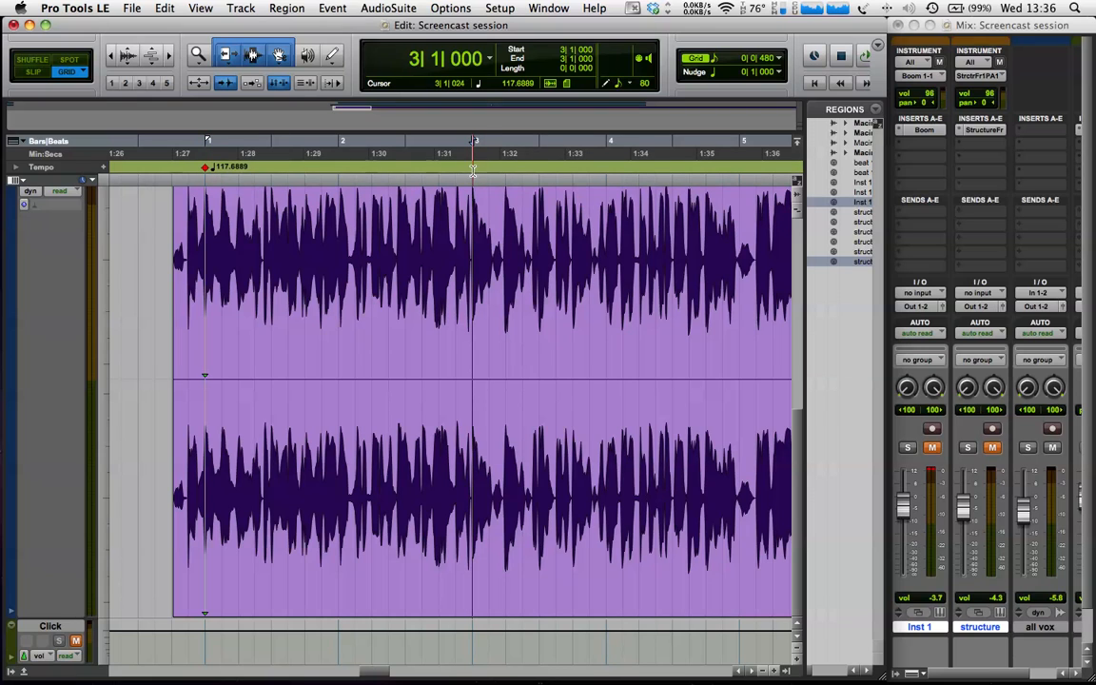
click(213, 183)
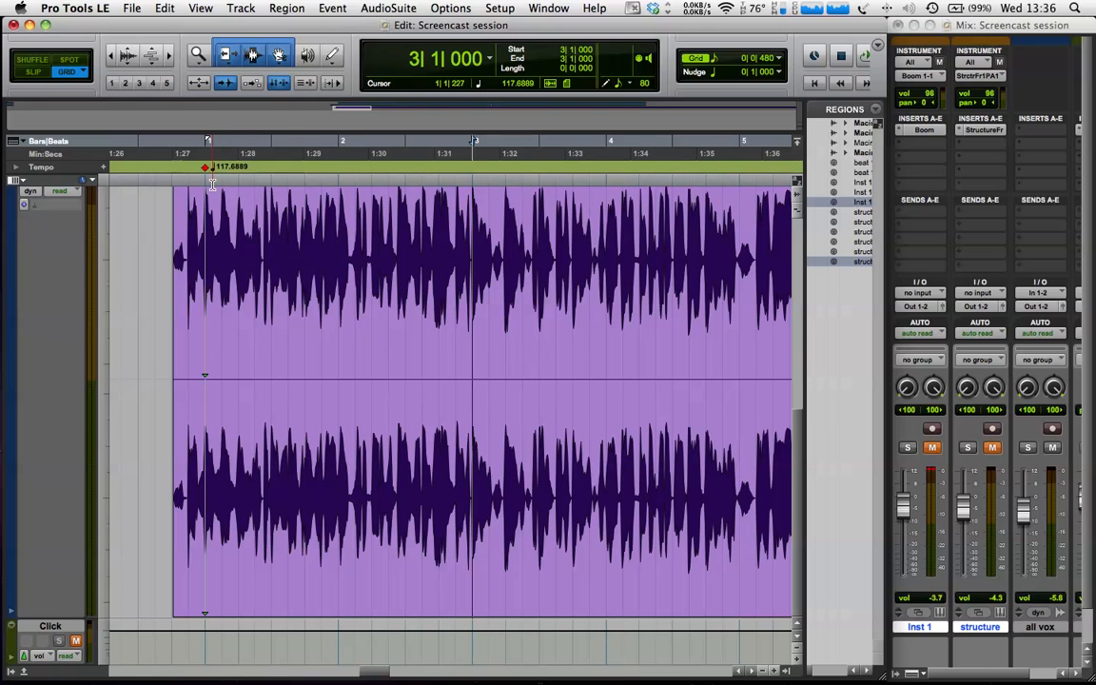
key(cmd+[)
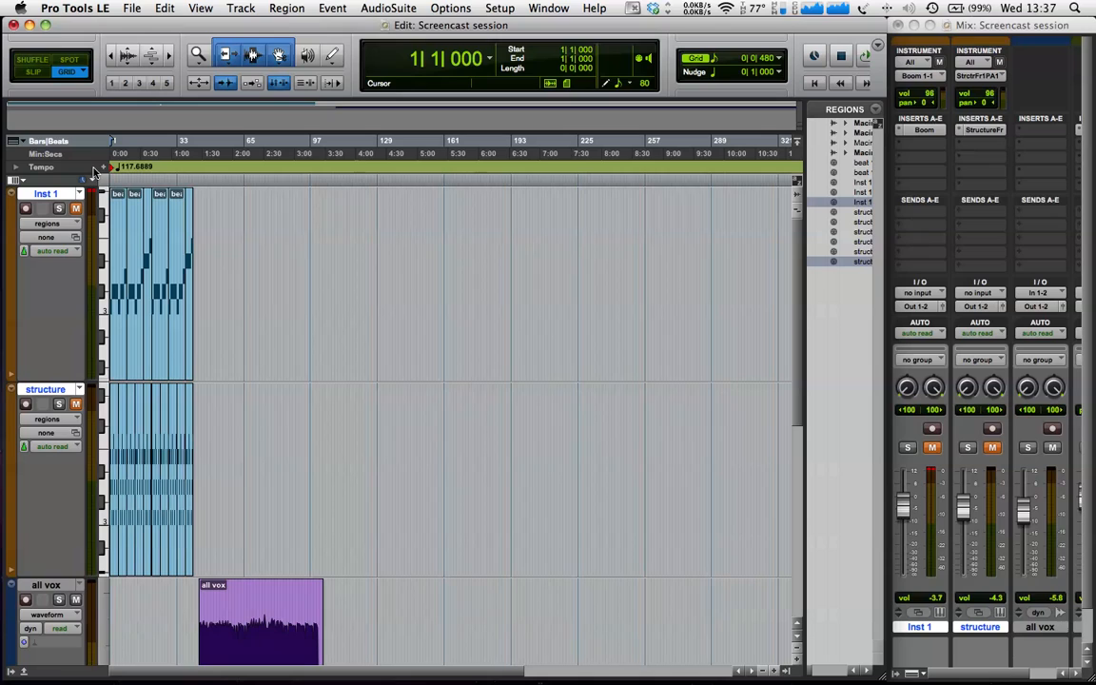
Step: Change the bar 1 tempo marker to exactly 117 BPM and start playback from the top
click(102, 167)
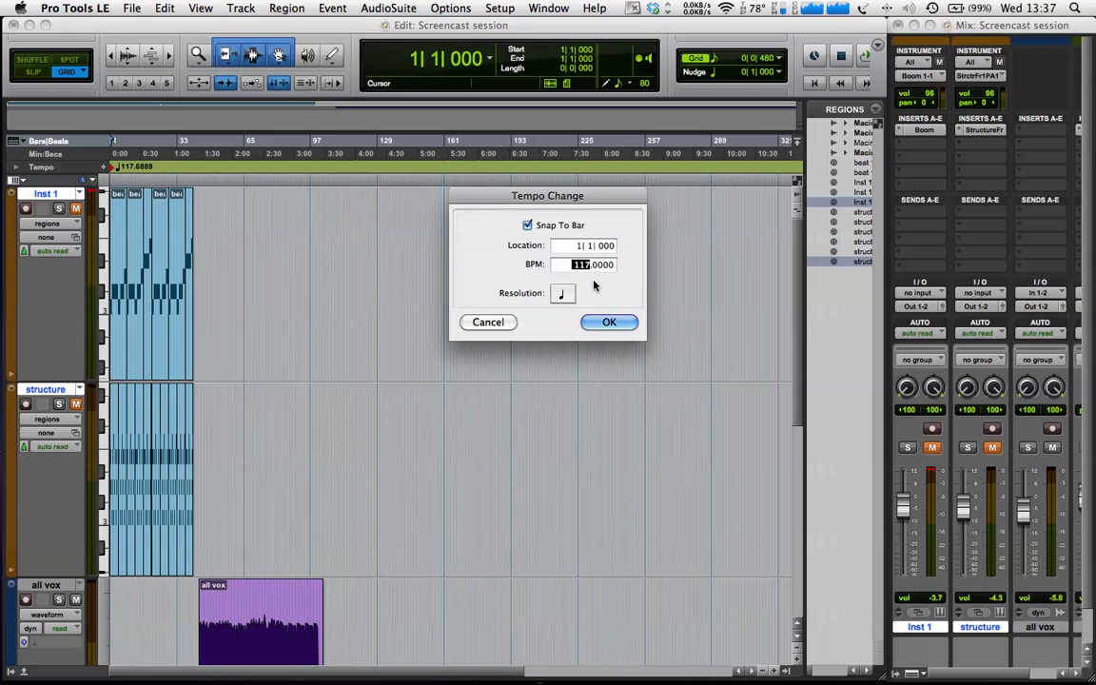
click(609, 322)
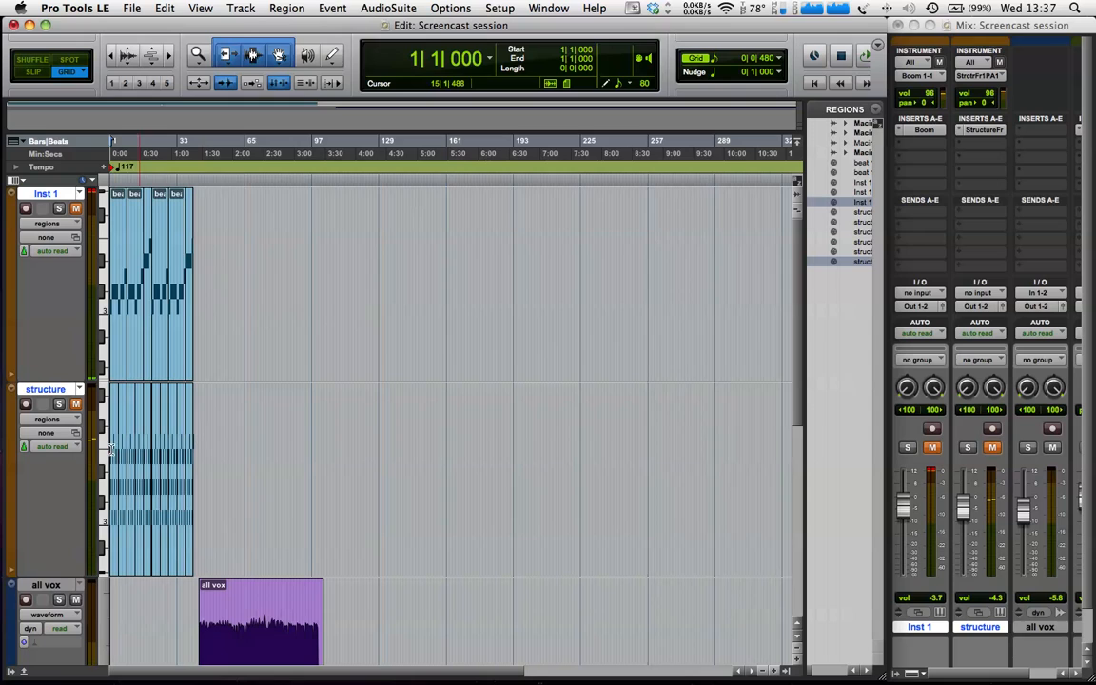
click(76, 208)
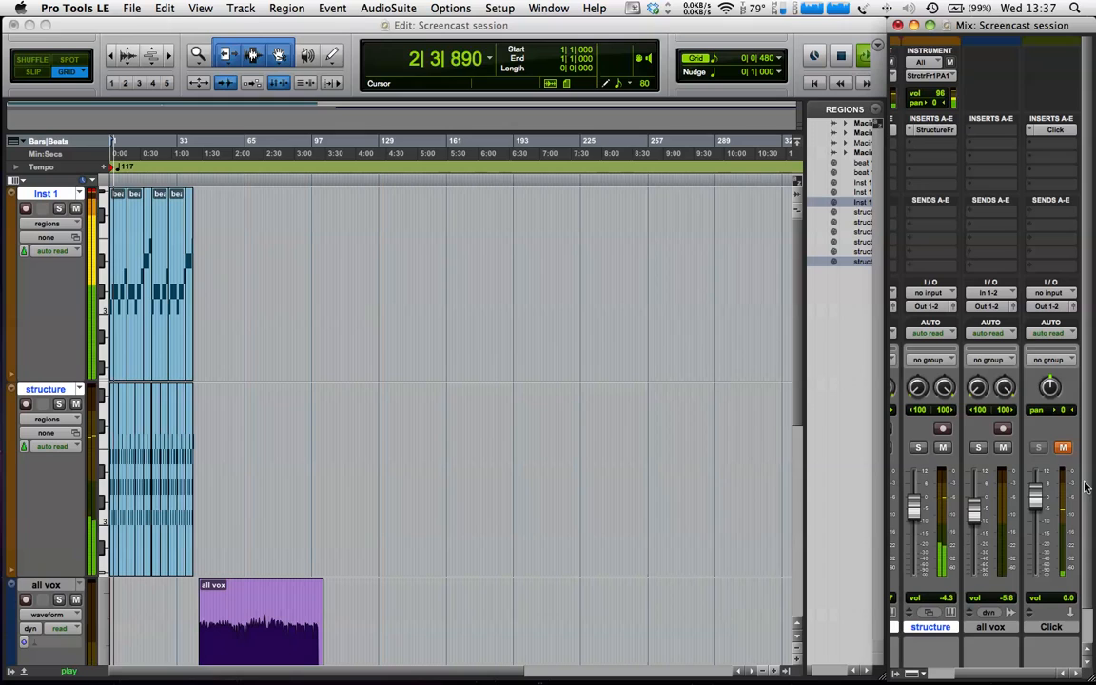
Step: Audition the all vox vocal against the Click track from its start and pull its volume fader down
click(1062, 447)
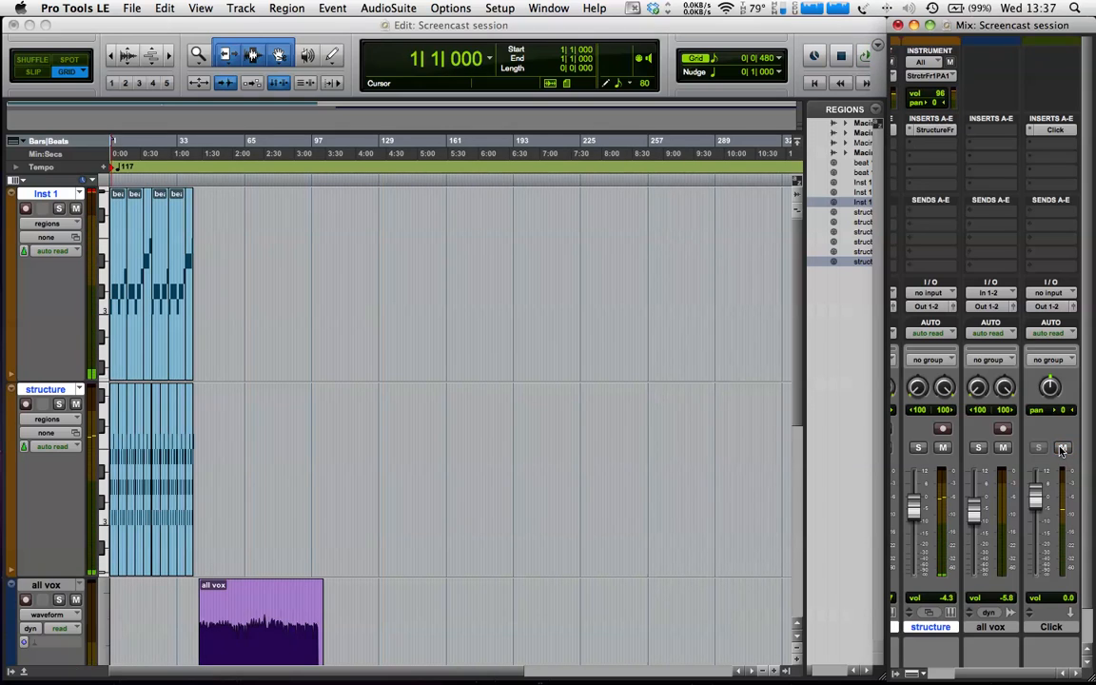
click(200, 141)
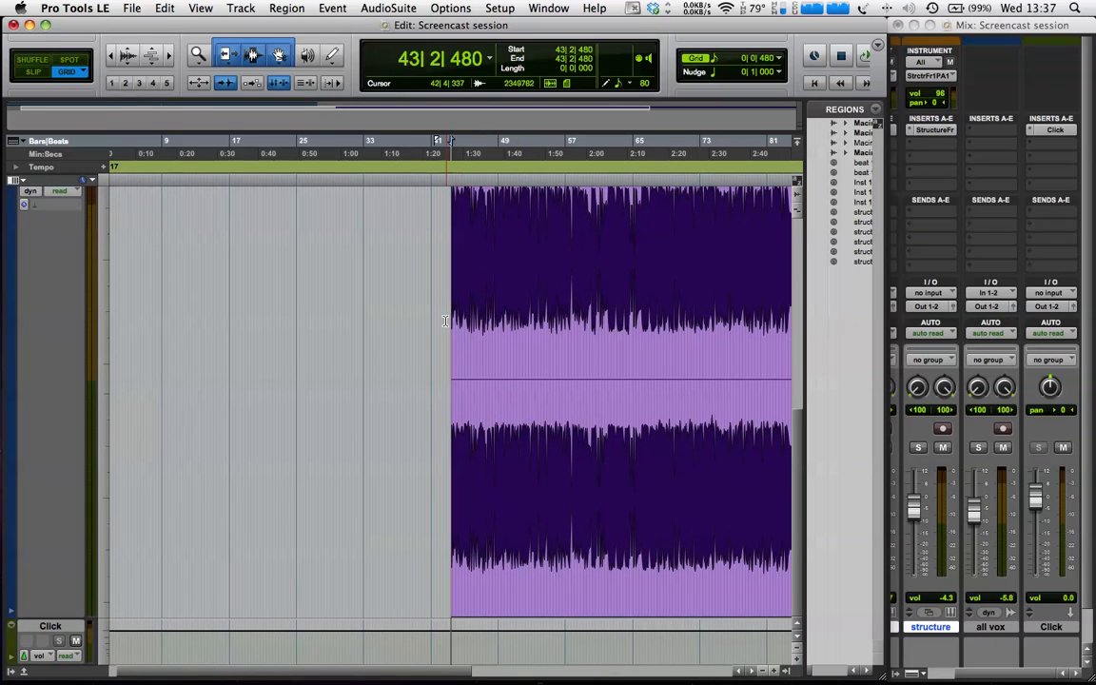
key(cmd+])
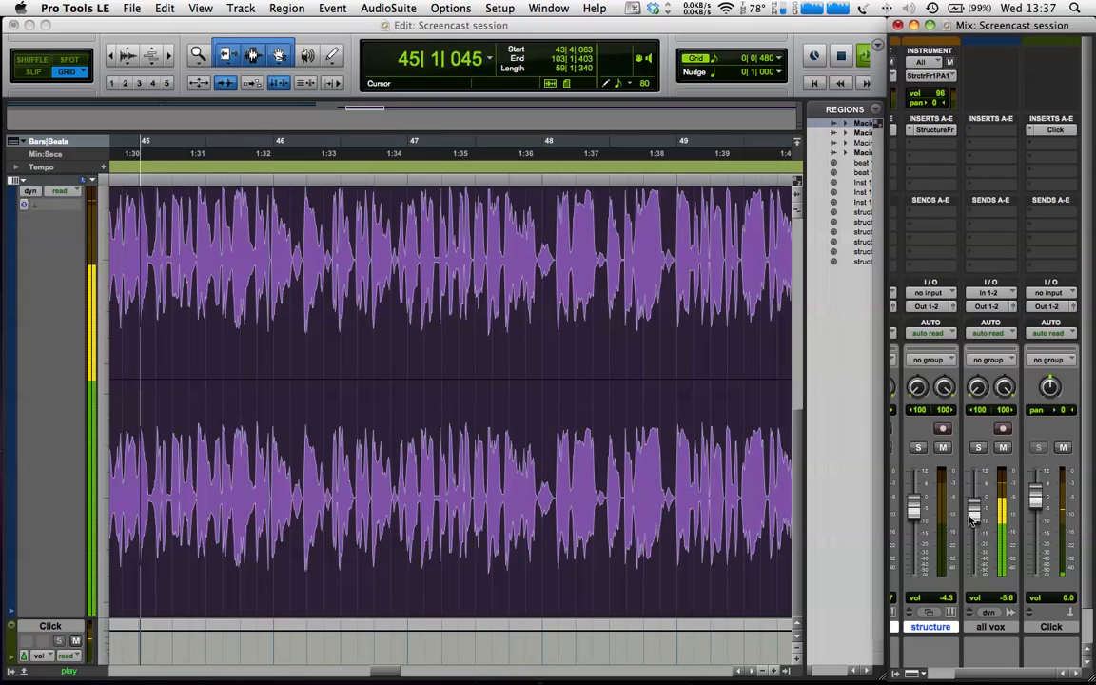
drag(975, 510, 974, 533)
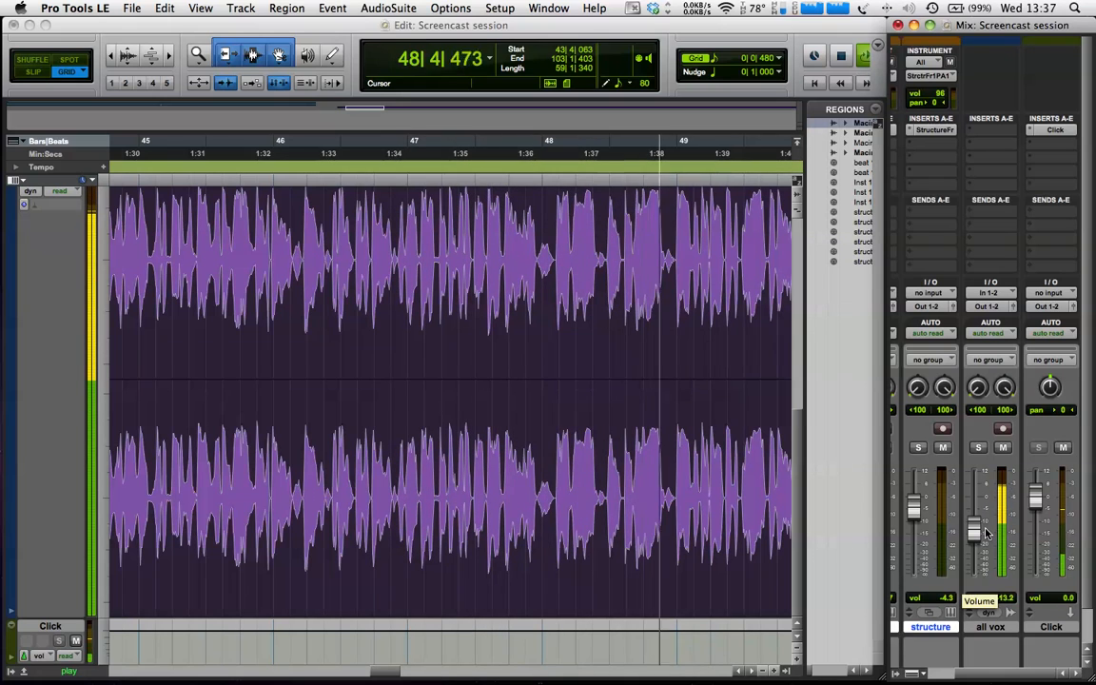
key(cmd+[)
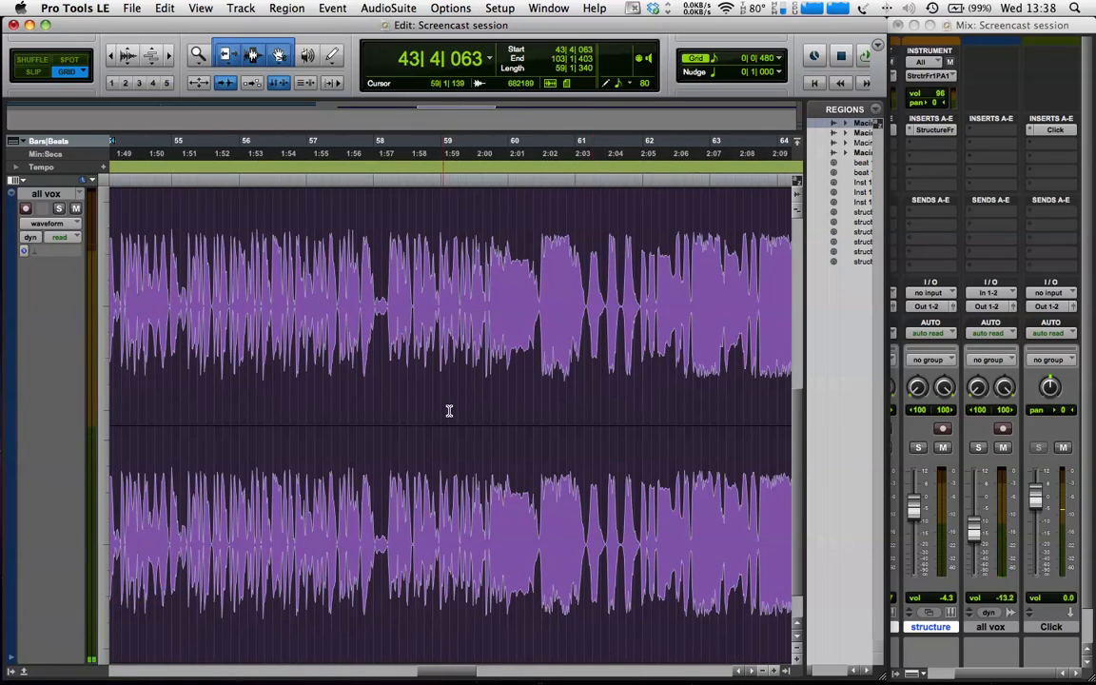
key(cmd+[)
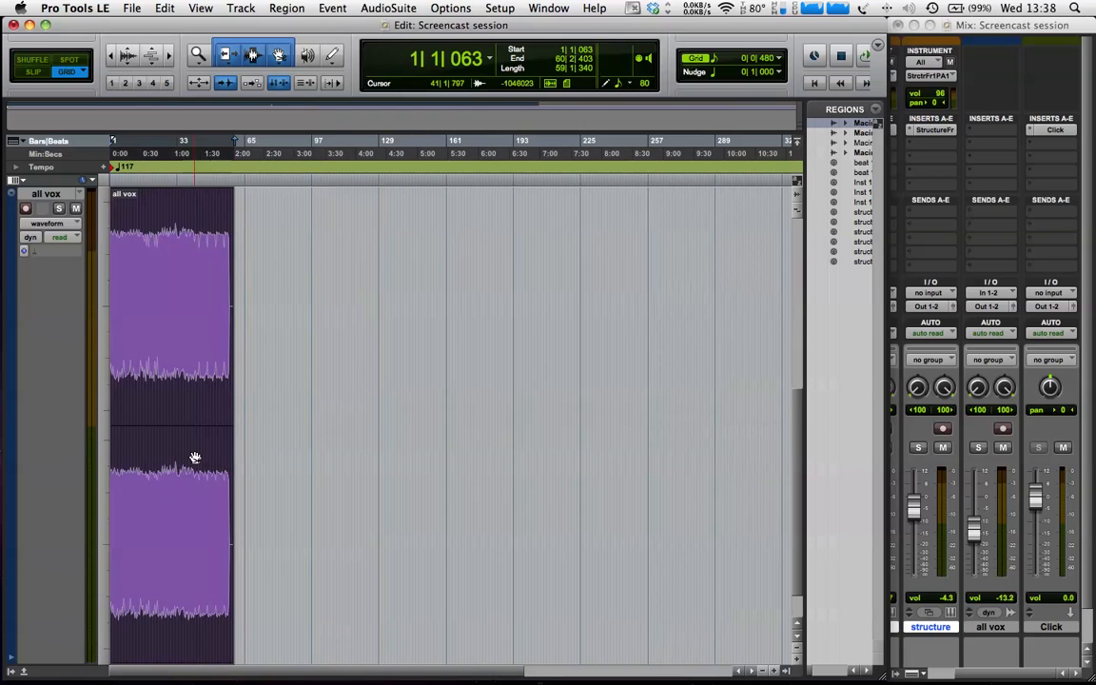
key(cmd+])
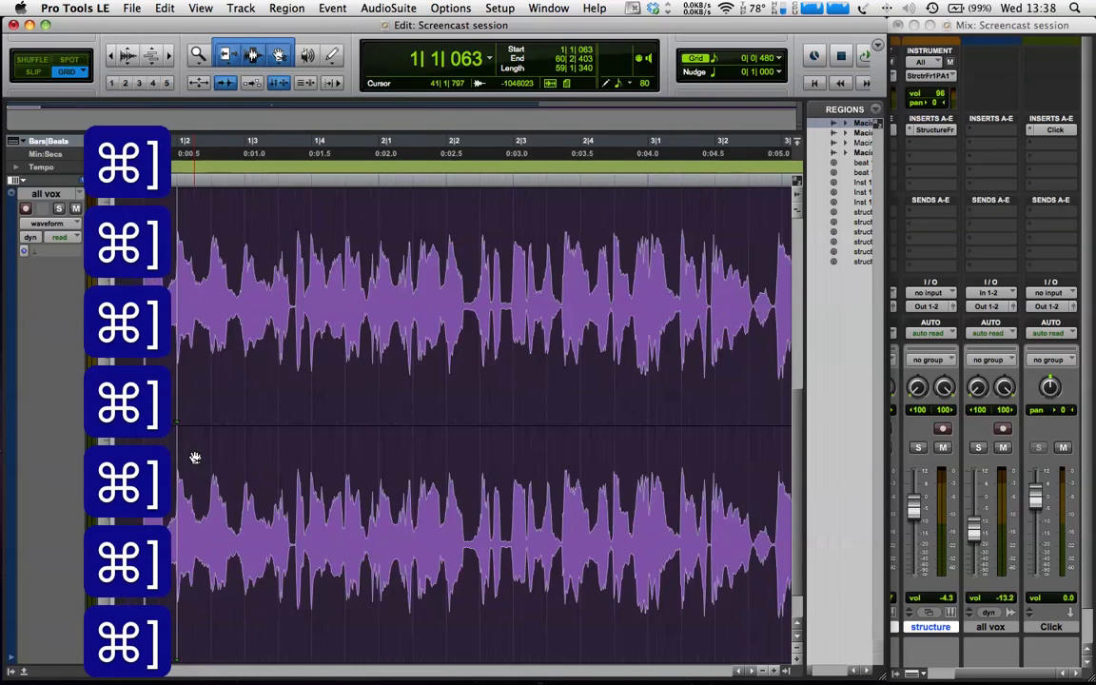